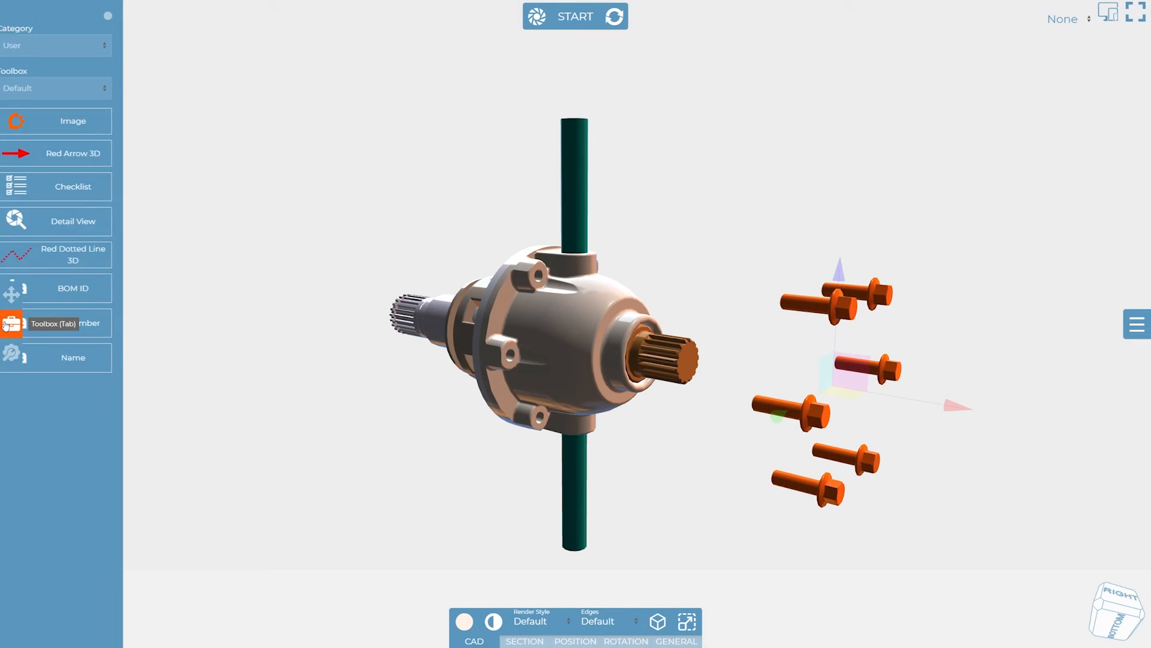
Show the Arrows toolbox with Straight, Helical, Circular and Cylindrical markups
click(575, 16)
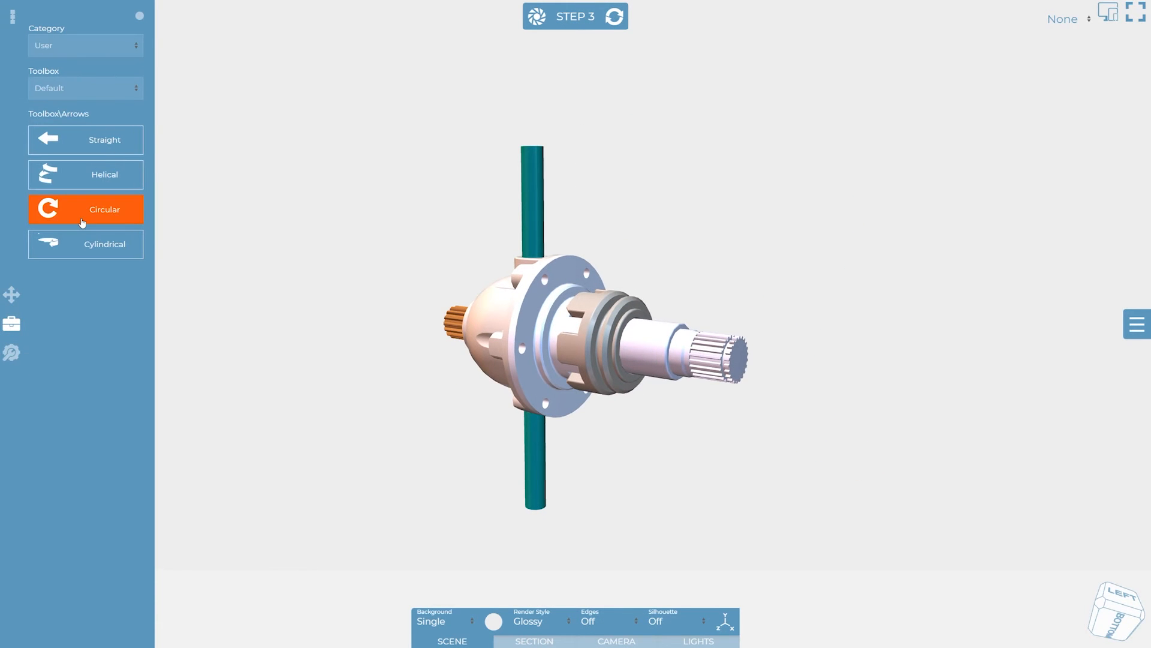
Create a new step named 'Step 4' showing the differential parts laid out separately
click(86, 209)
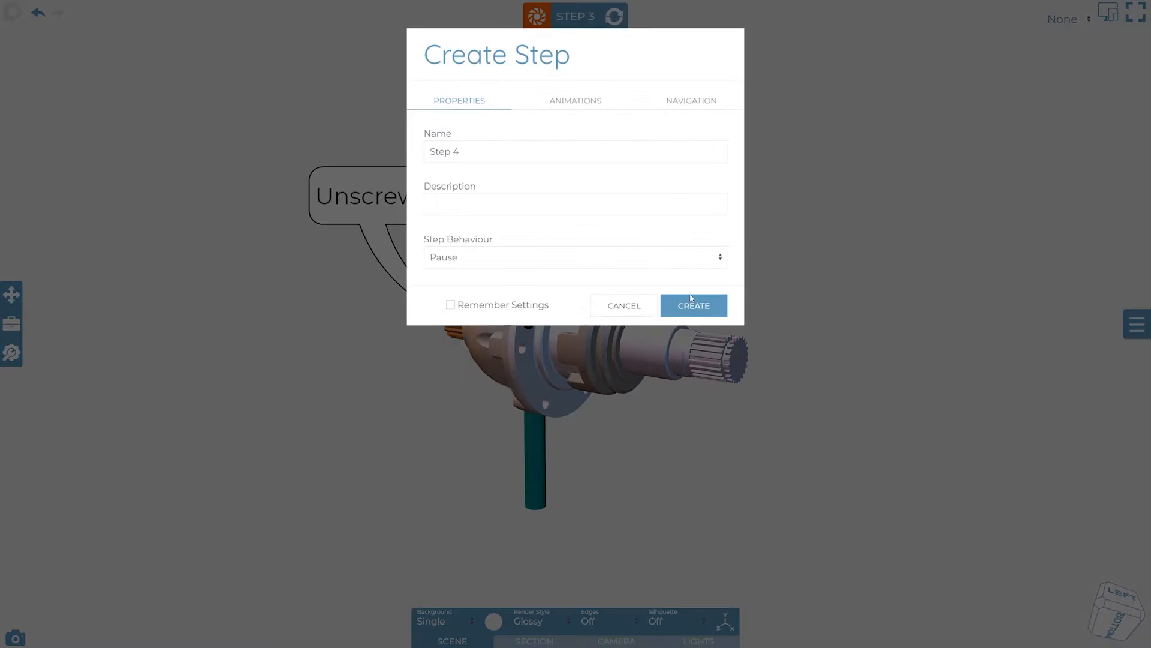
click(693, 306)
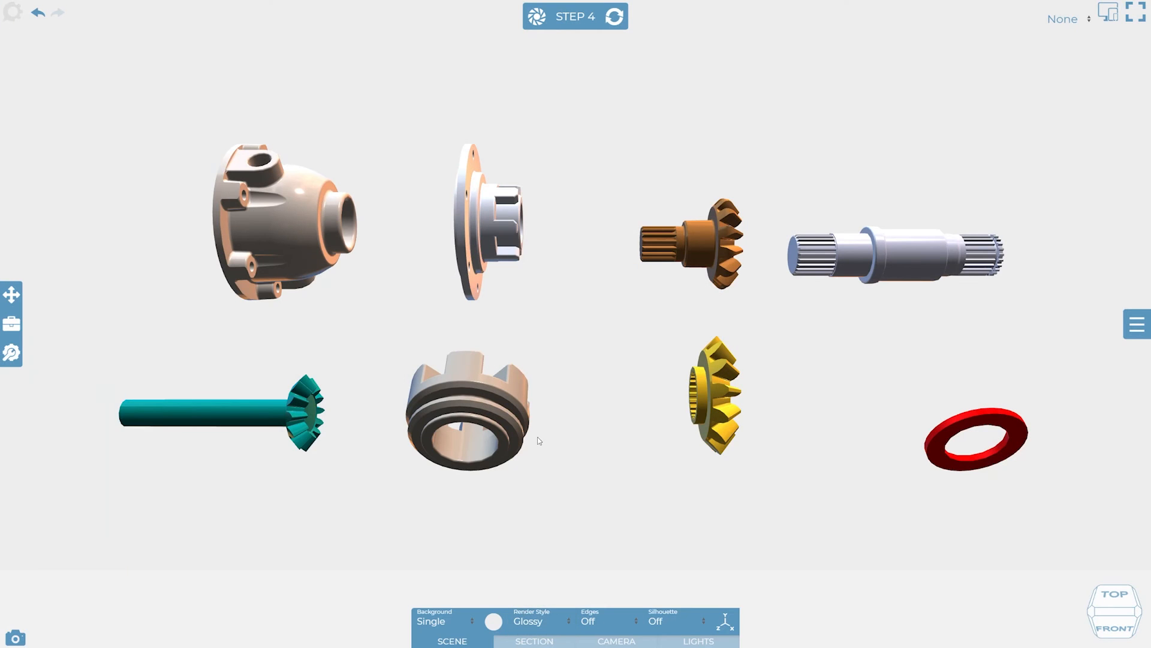